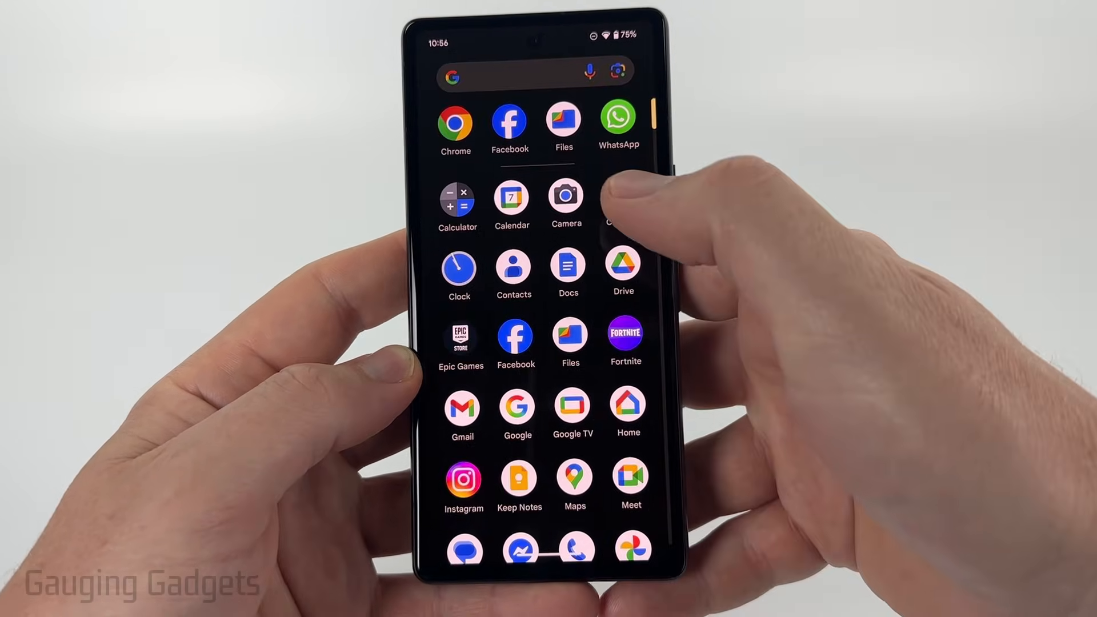
# Step: Open the Settings app from the launcher's app drawer
pyautogui.scroll(-3)
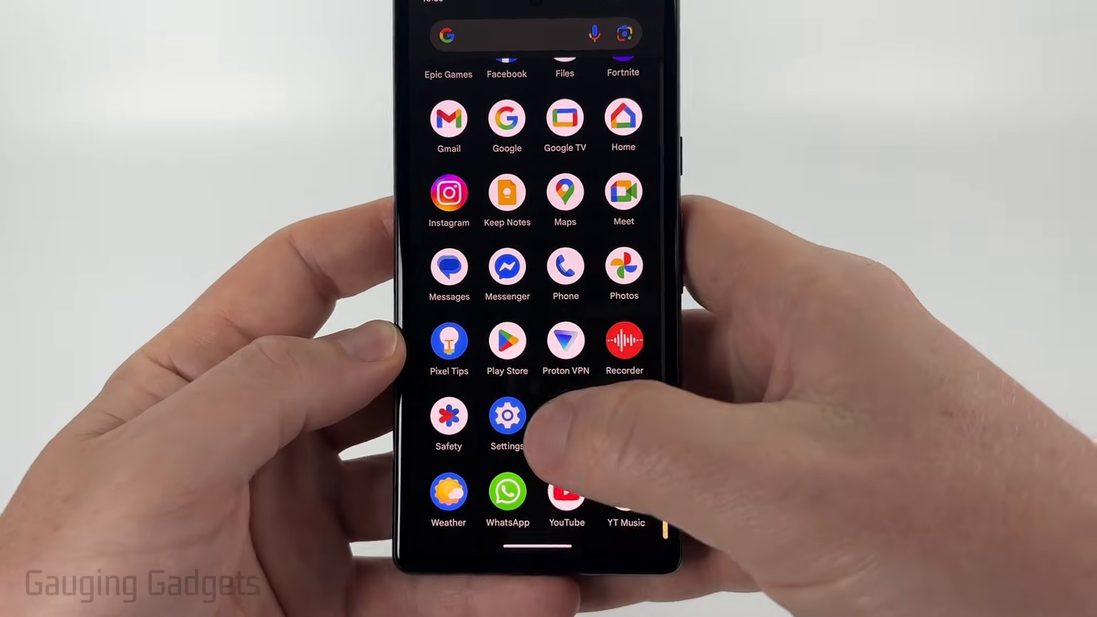
pyautogui.click(506, 416)
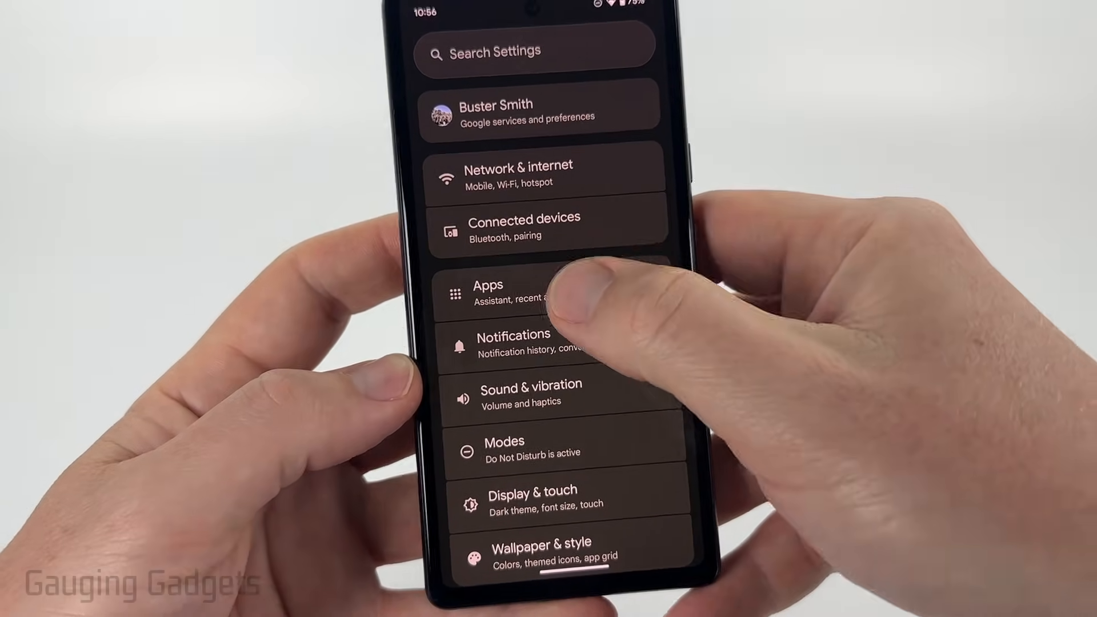
# Step: Go to Apps and open the Assistant entry under General
pyautogui.click(488, 291)
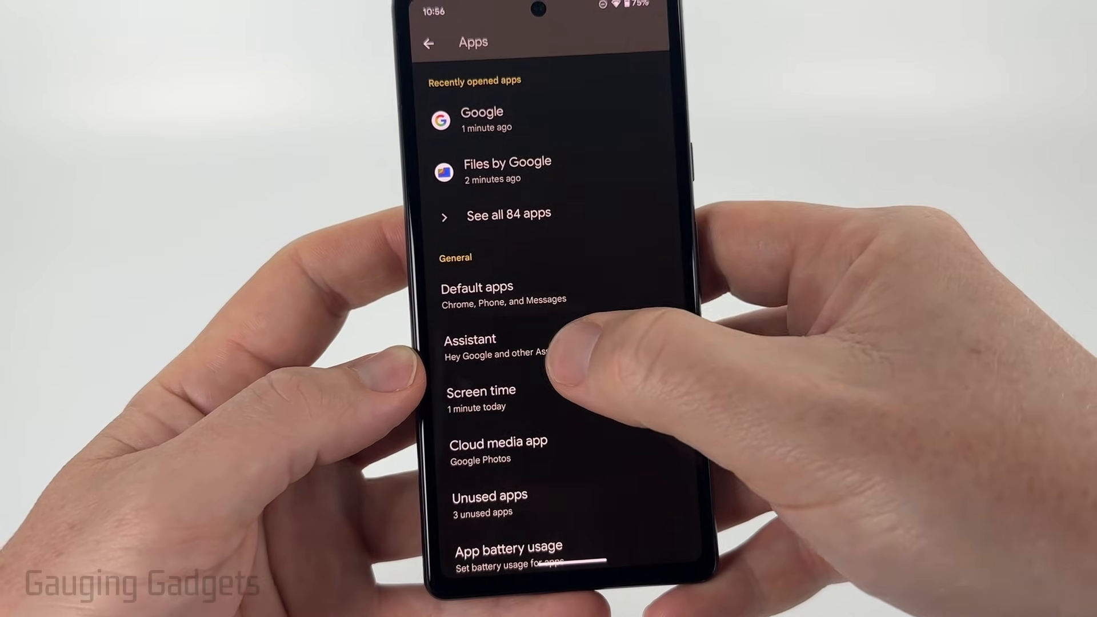
pyautogui.click(470, 340)
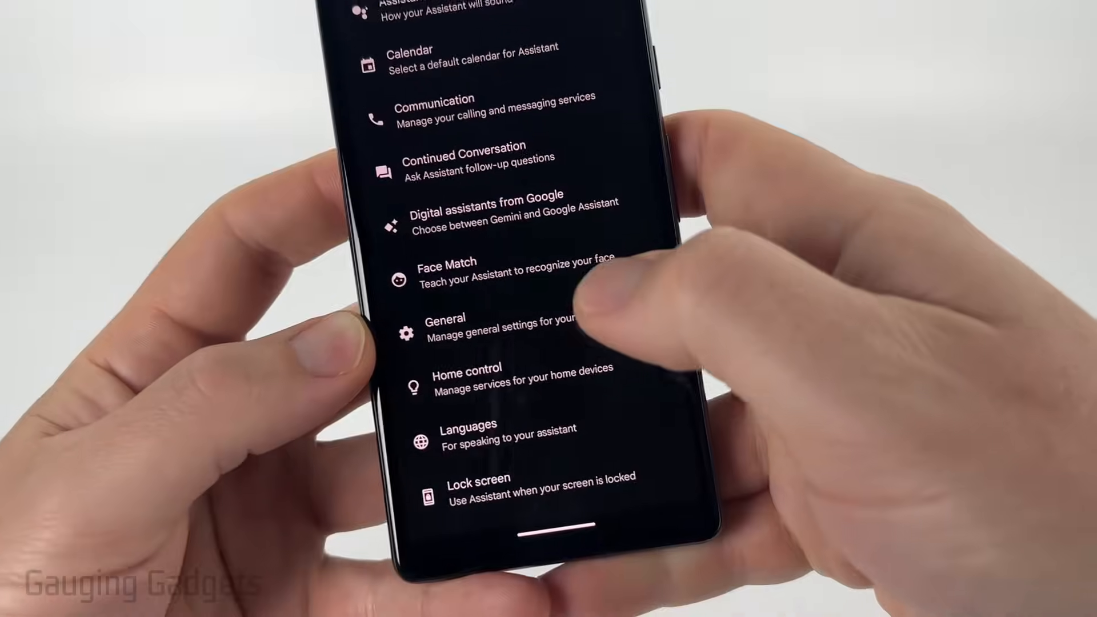
# Step: Switch Google Assistant off in General and confirm Turn off
pyautogui.click(445, 318)
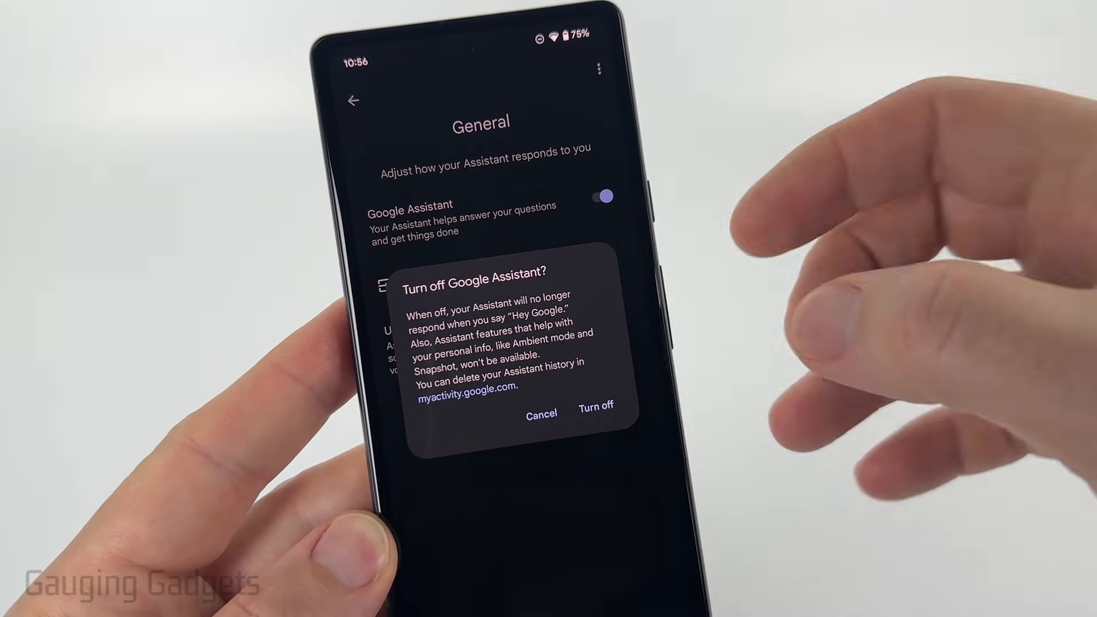
pyautogui.click(595, 407)
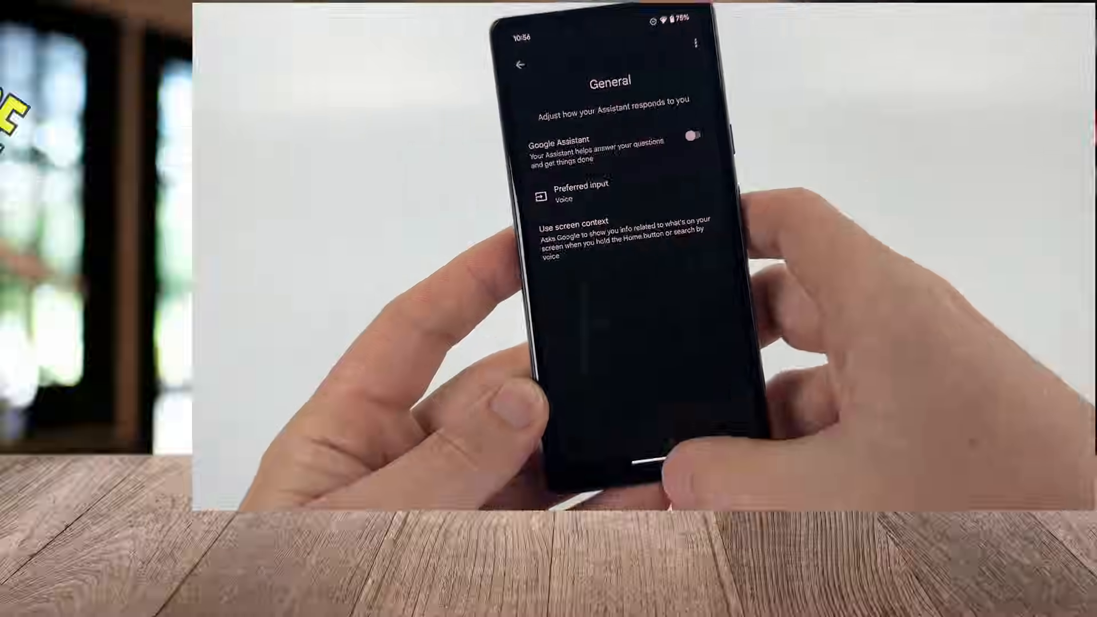